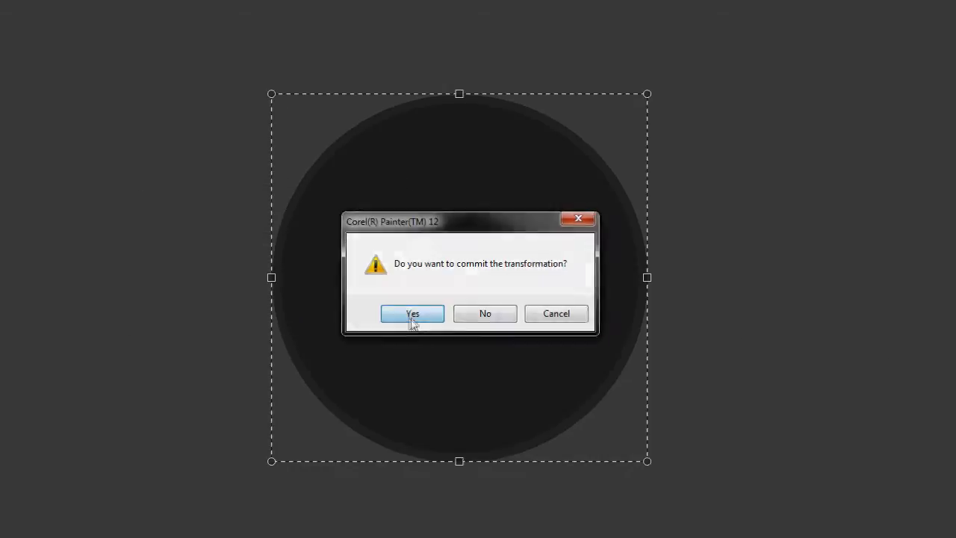
Commit the transformation of the resized dark circle forming the planet body
click(412, 314)
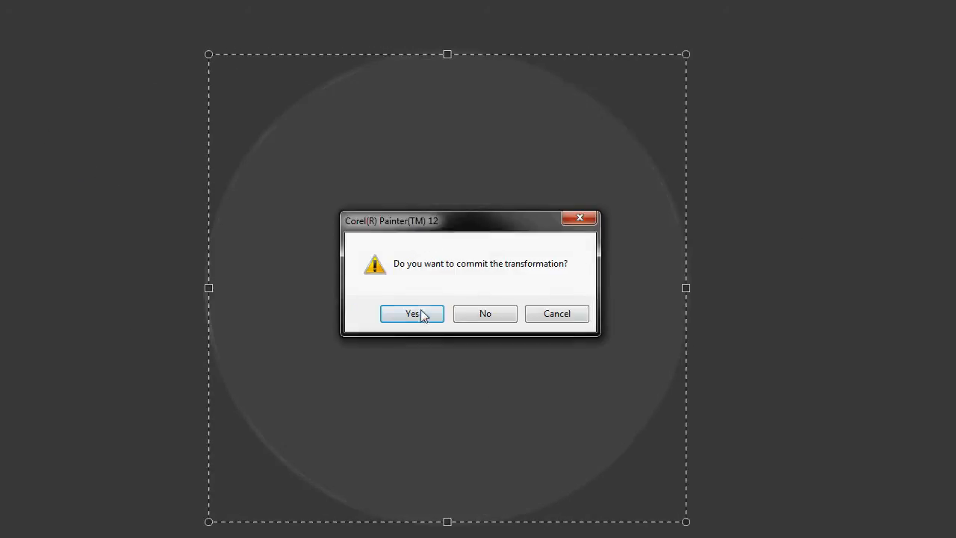
Commit the transformation of the scaled pale circle forming the atmosphere glow
click(412, 313)
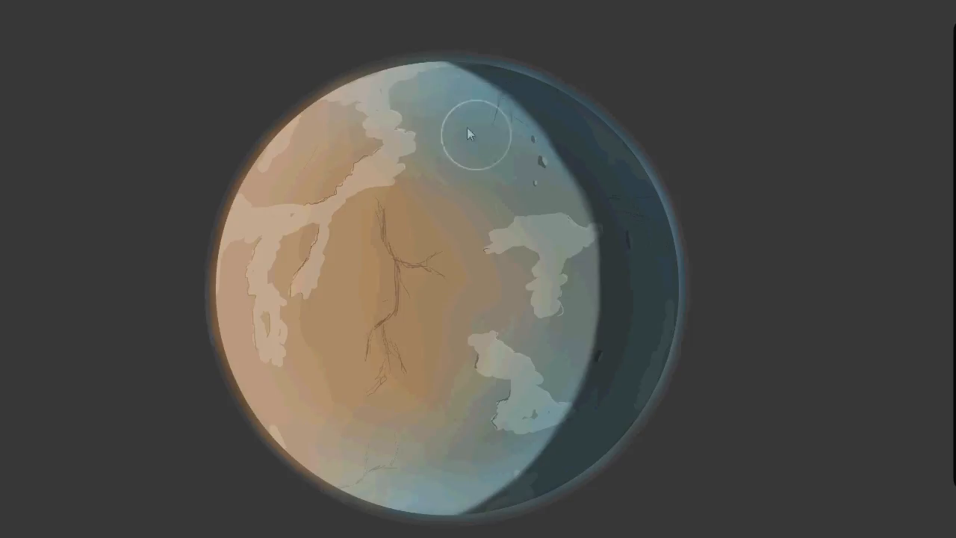
mouse_move(347, 284)
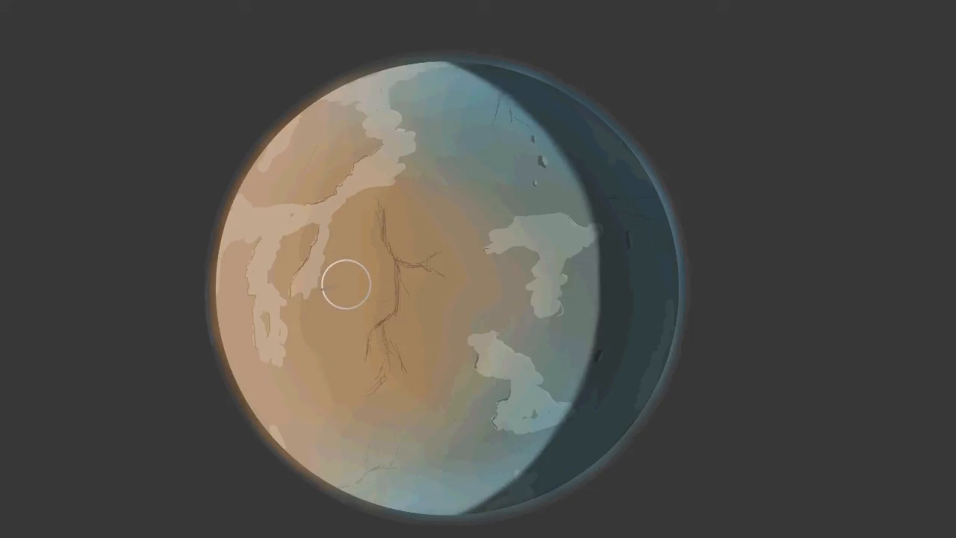